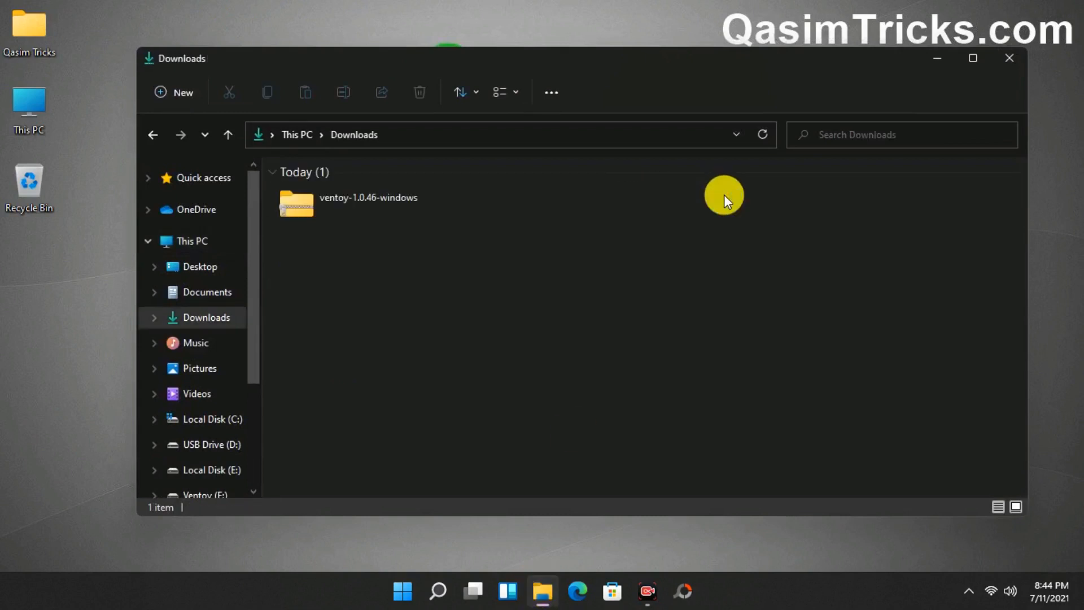
# - Open the ventoy-1.0.46-windows folder from Downloads
pyautogui.doubleClick(296, 202)
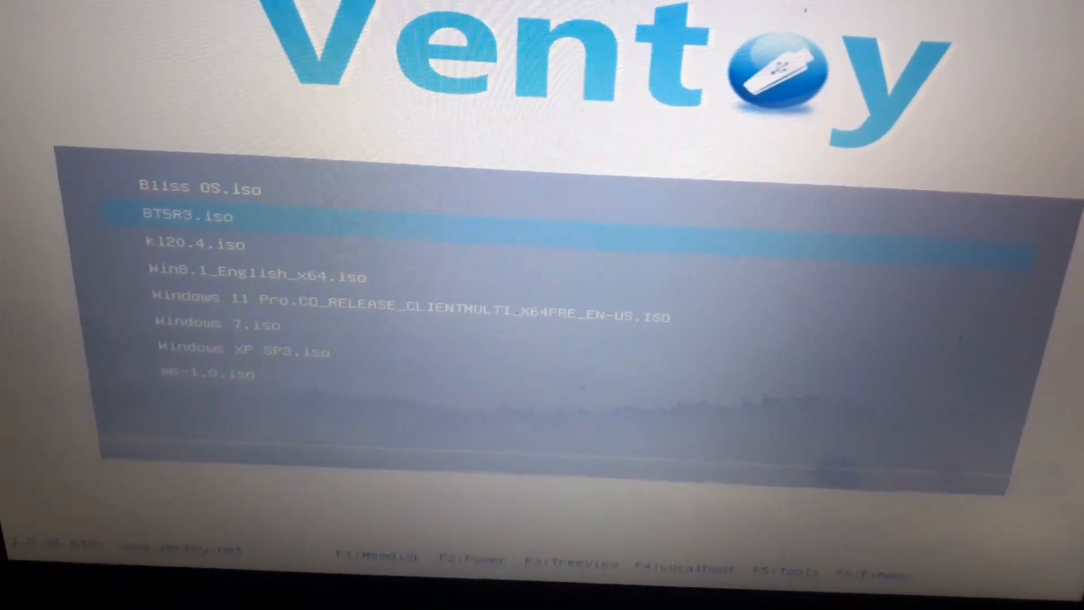
# - Move down the Ventoy boot menu to the next ISO entry
pyautogui.press('Down')
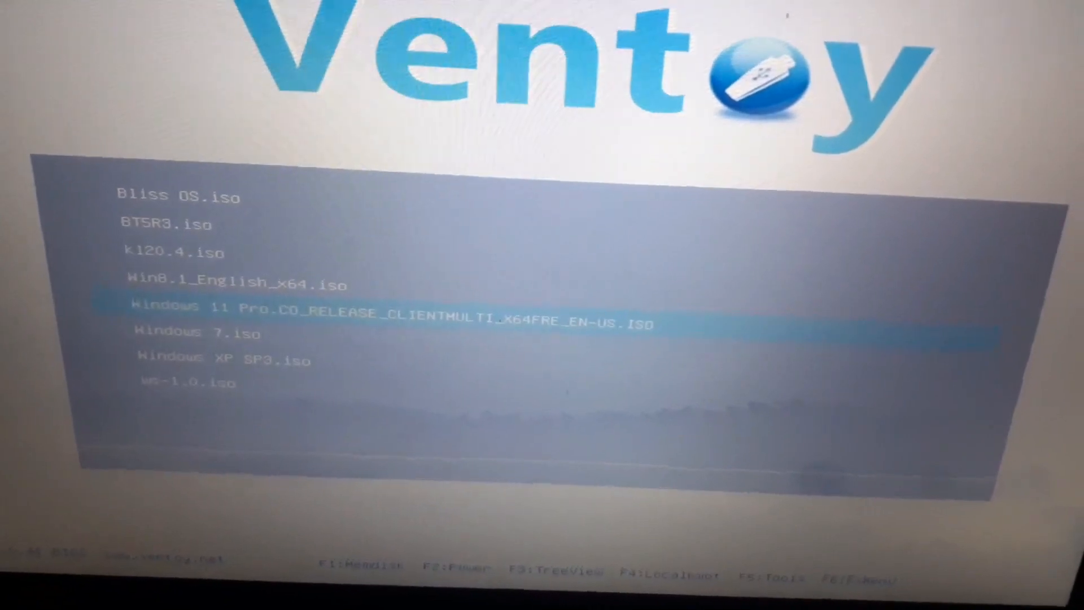